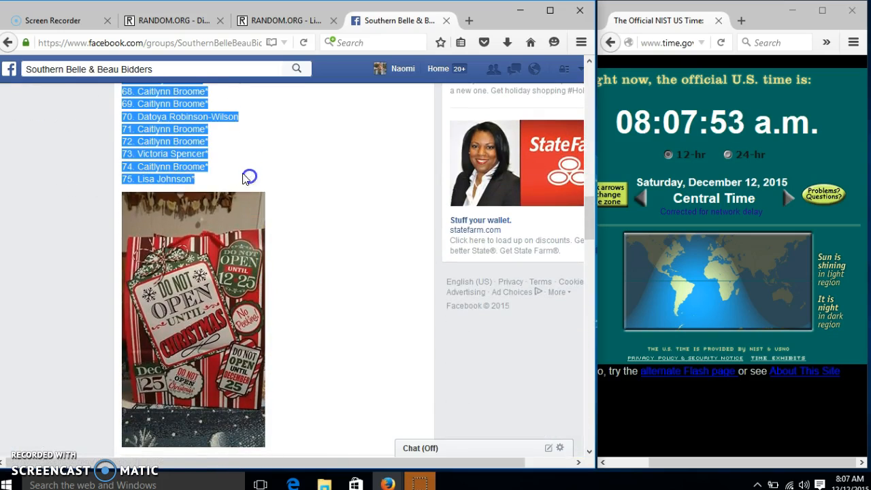
Step: Paste the numbered auction name list into the List Randomizer box
{"action": "scroll", "scroll_direction": "down", "scroll_amount": 3}
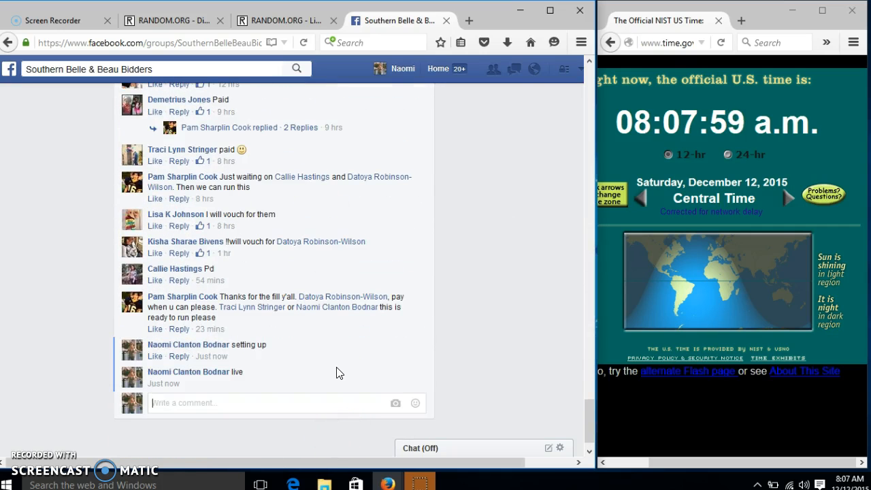
{"action": "mouse_move", "coordinate": [212, 384]}
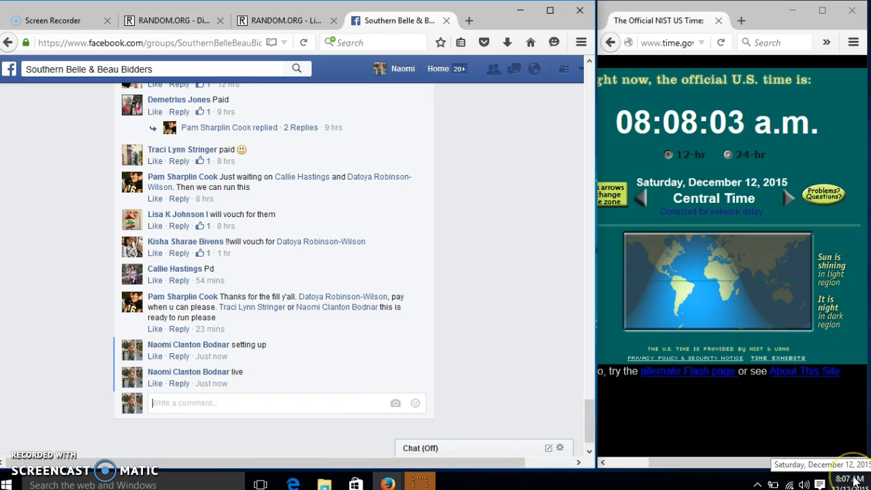
{"action": "left_click", "coordinate": [856, 485]}
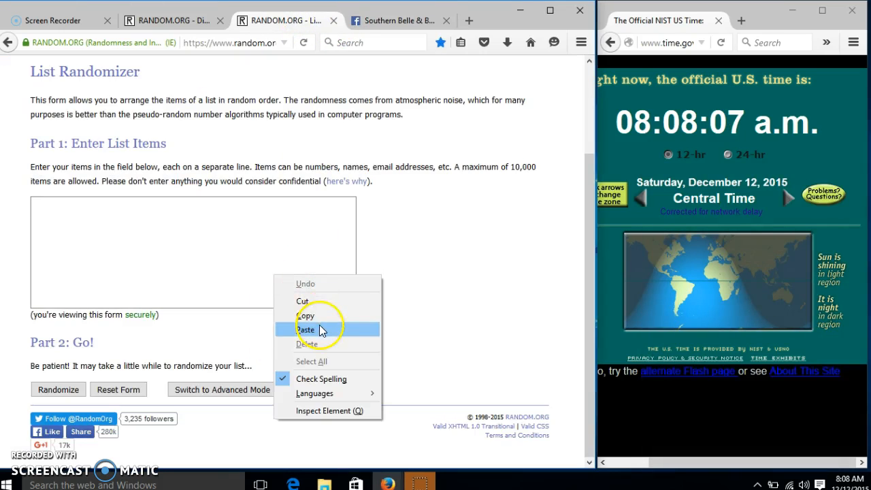
{"action": "left_click", "coordinate": [306, 329]}
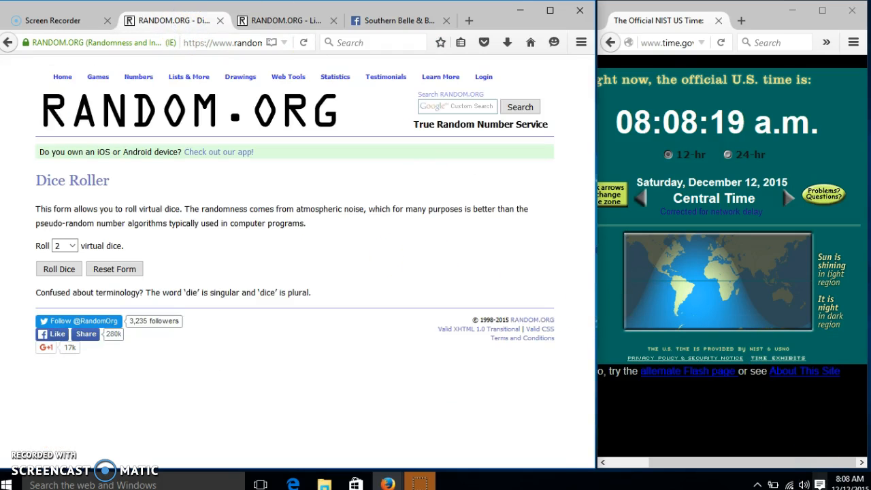
Step: Roll the two virtual dice twice
{"action": "left_click", "coordinate": [115, 269]}
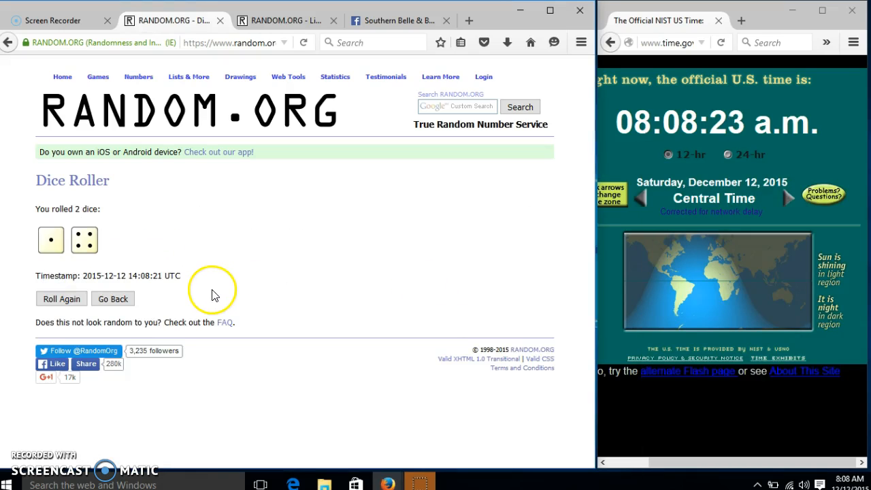
{"action": "left_click", "coordinate": [61, 298]}
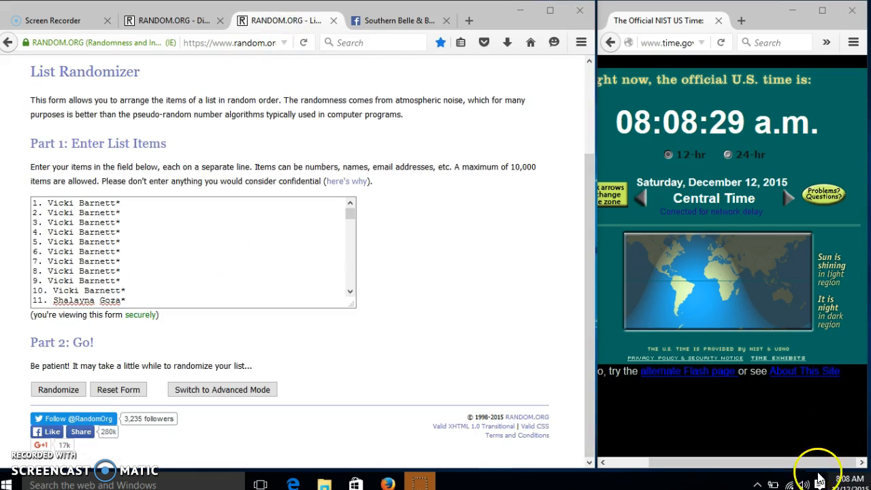
Step: Shuffle the 75 auction names five times, then revisit the dice roll result
{"action": "left_click", "coordinate": [58, 389]}
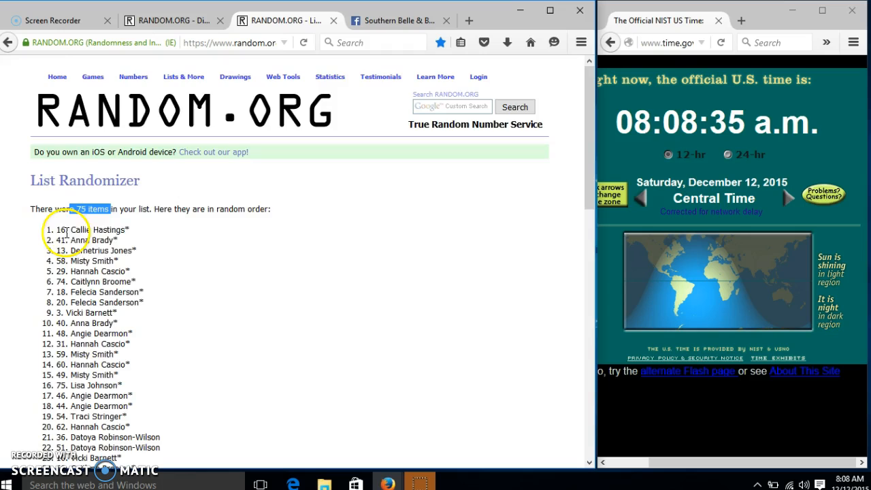
{"action": "scroll", "scroll_direction": "down", "scroll_amount": 3}
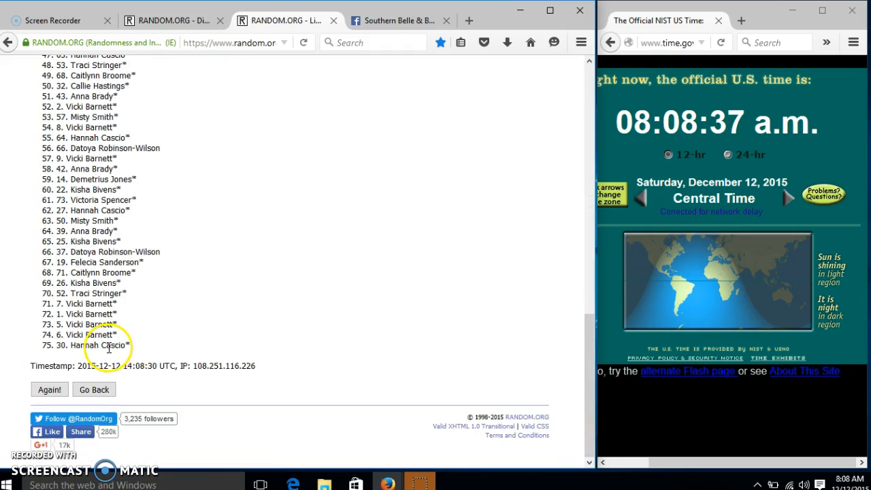
{"action": "left_click", "coordinate": [281, 21]}
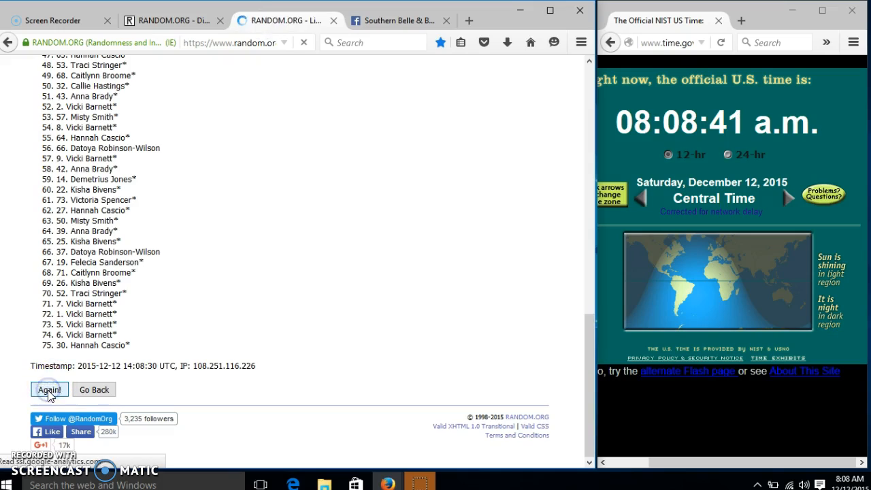
{"action": "left_click", "coordinate": [49, 389]}
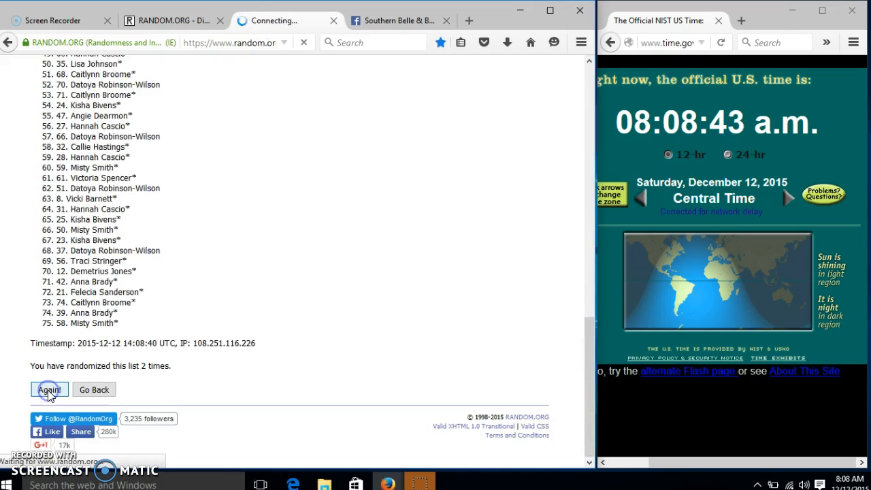
{"action": "left_click", "coordinate": [49, 389]}
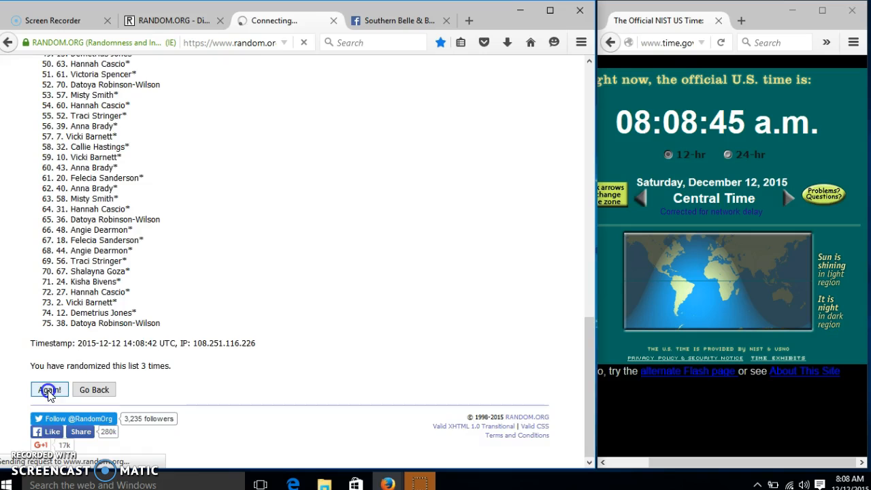
{"action": "left_click", "coordinate": [49, 390]}
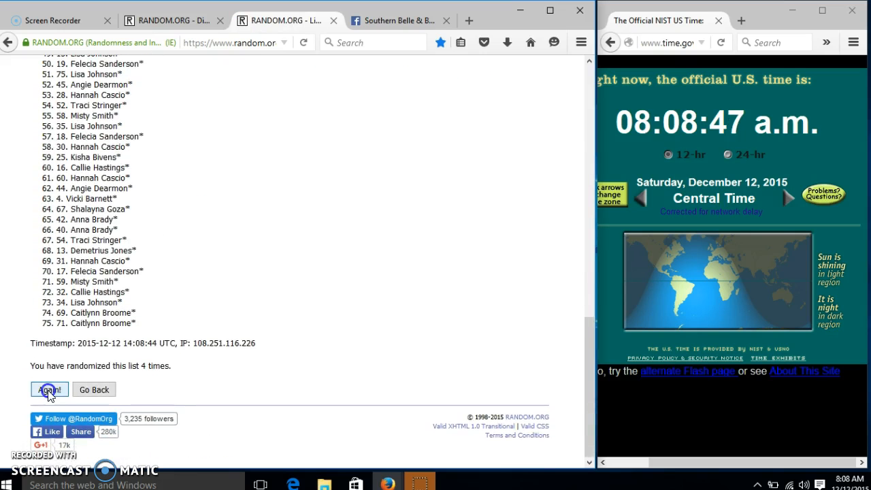
{"action": "left_click", "coordinate": [49, 389]}
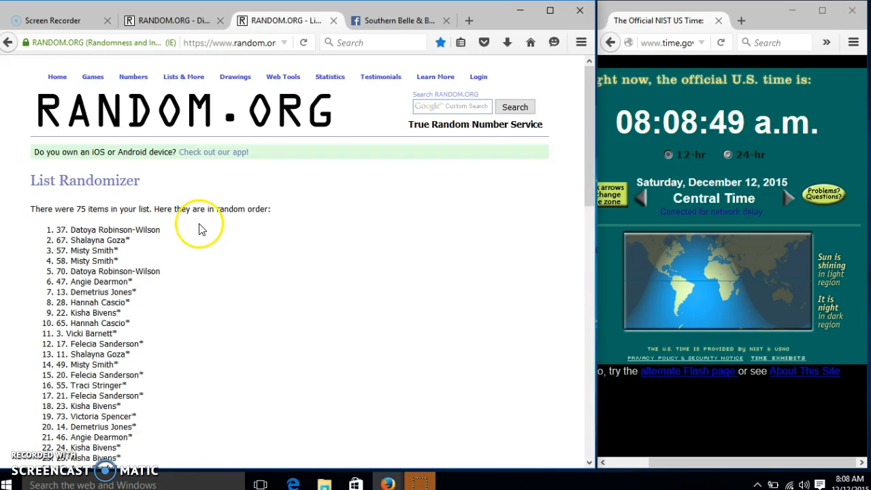
{"action": "scroll", "scroll_direction": "down", "scroll_amount": 3}
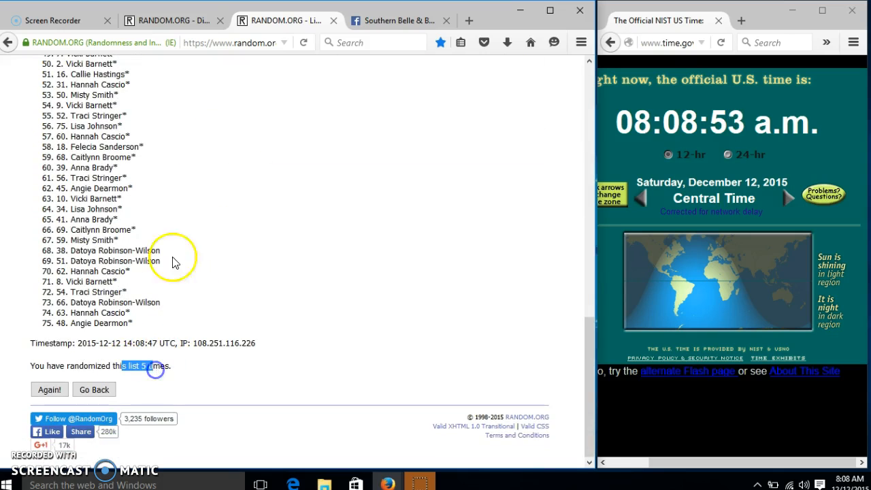
{"action": "left_click", "coordinate": [279, 21]}
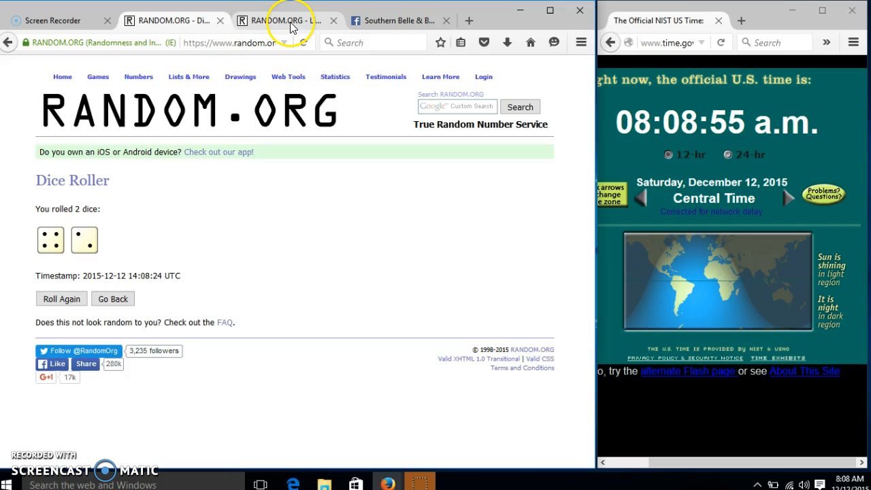
Step: Review the list with entry 72 on top and comment 'done' in the Facebook group
{"action": "left_click", "coordinate": [282, 20]}
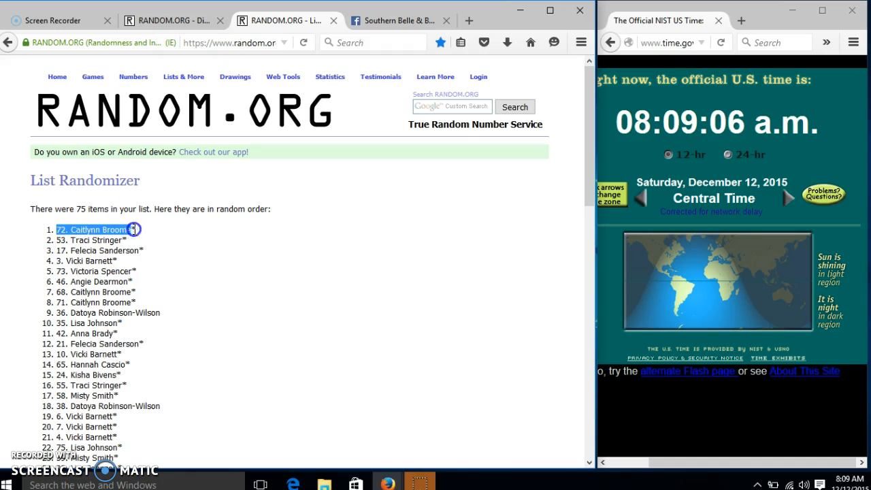
{"action": "scroll", "scroll_direction": "down", "scroll_amount": 3}
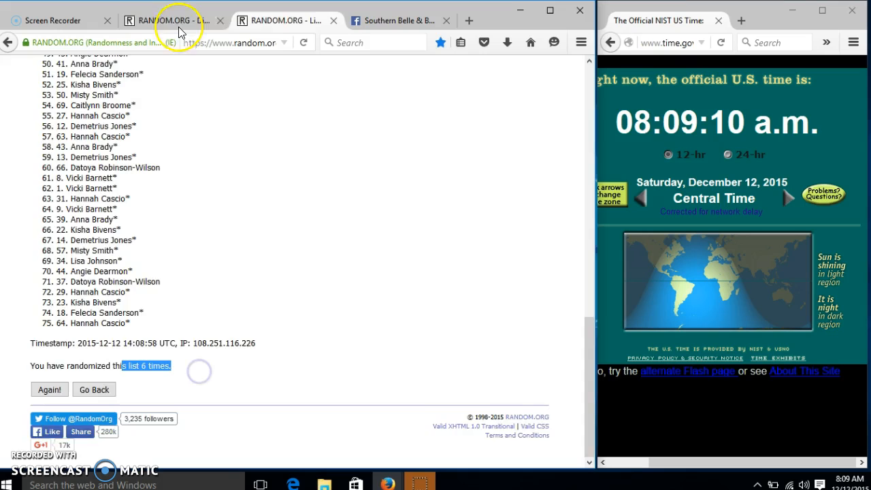
{"action": "left_click", "coordinate": [398, 20]}
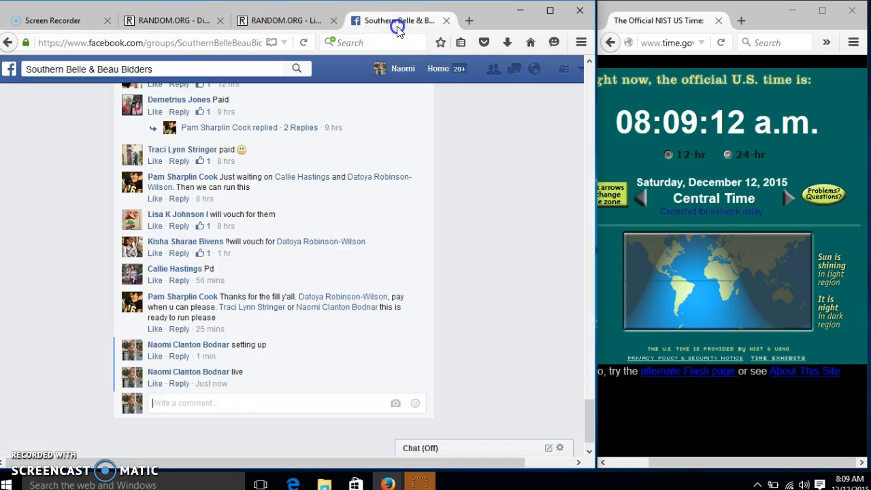
{"action": "type", "text": "done"}
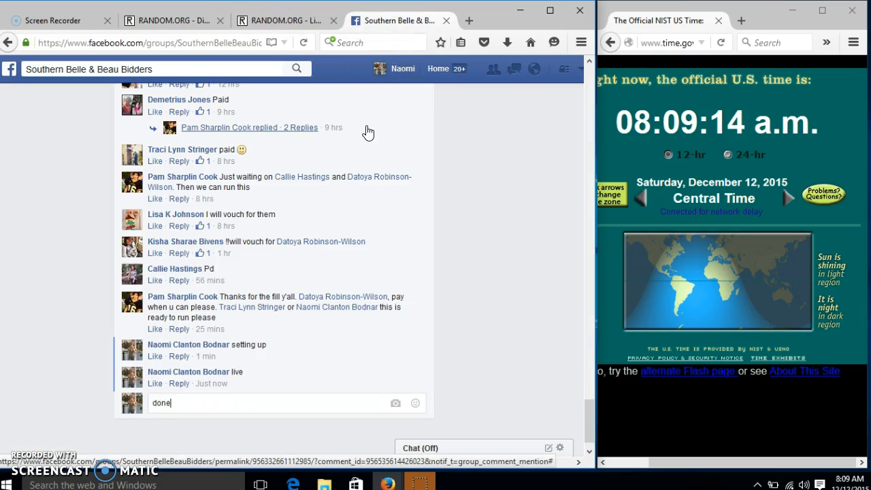